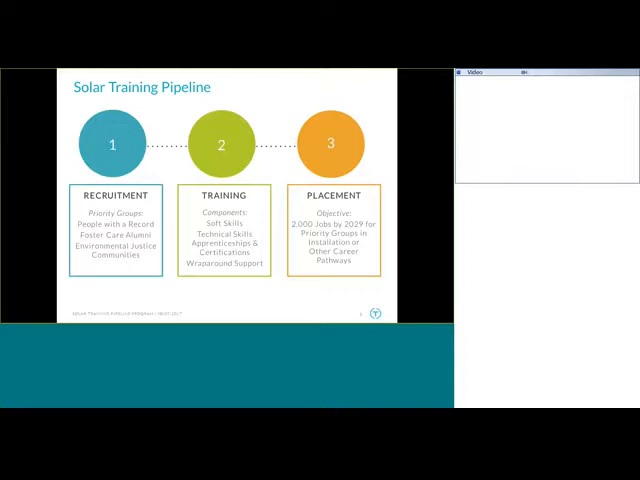
mouse_move(8, 155)
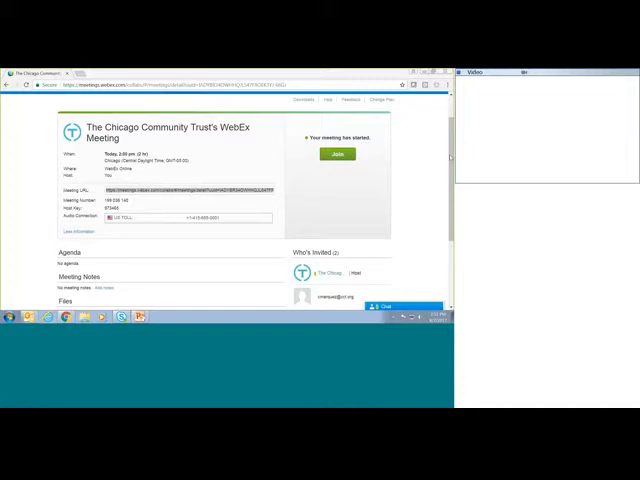
mouse_move(450, 158)
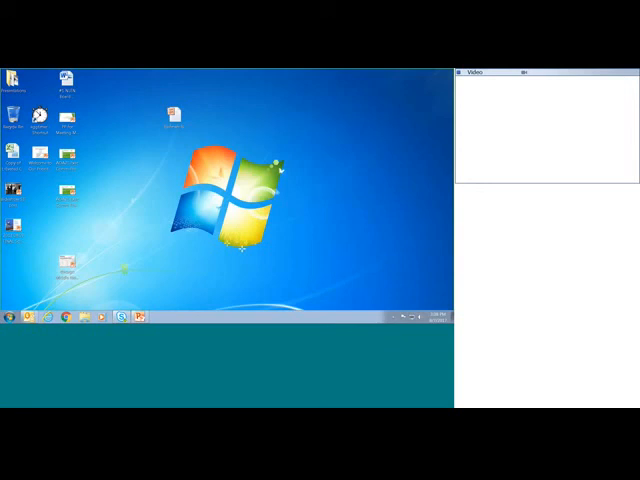
mouse_move(437, 199)
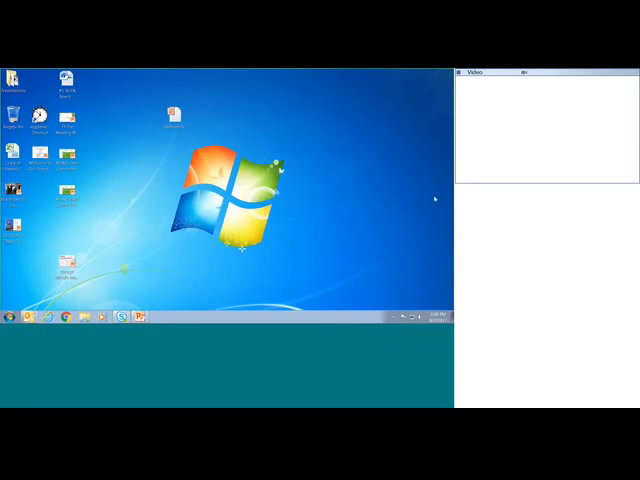
mouse_move(148, 84)
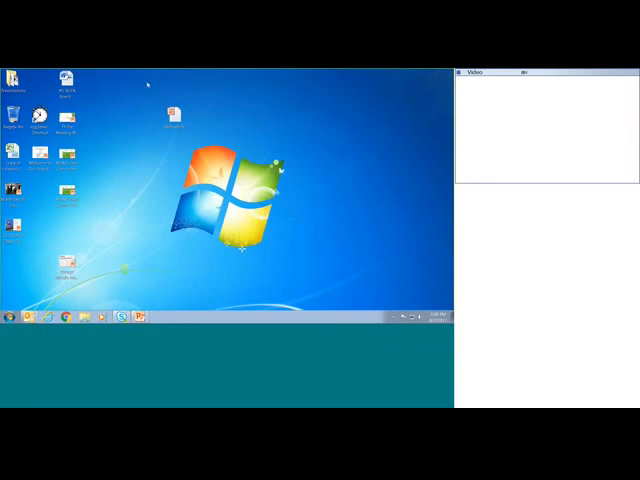